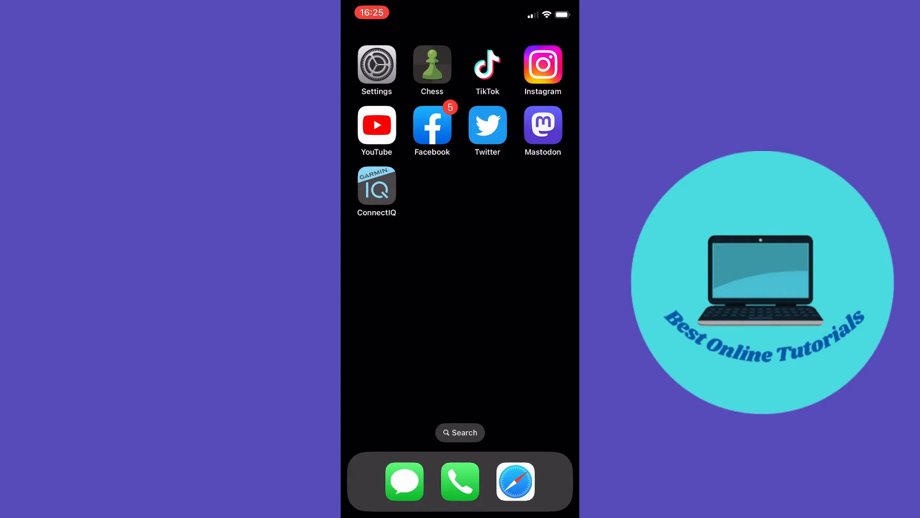
- Launch TikTok from the home screen so its For You feed appears
{"action": "left_click", "coordinate": [487, 65]}
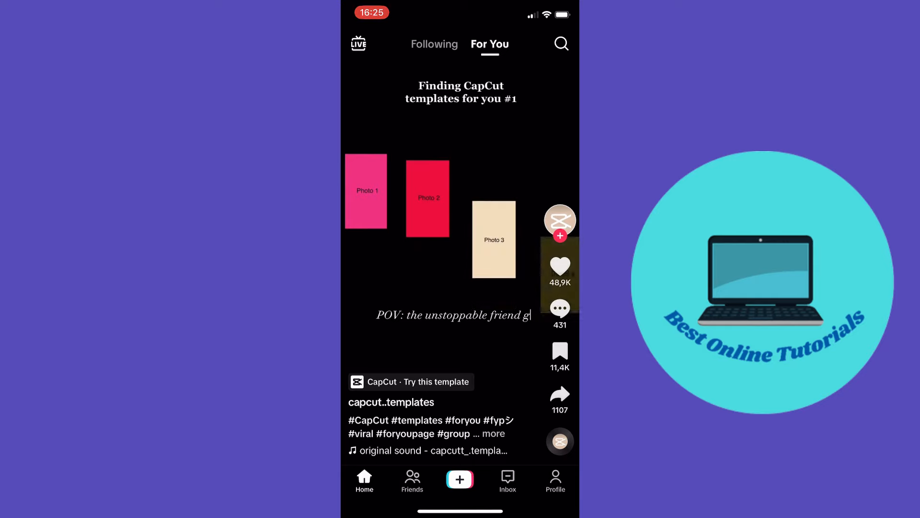
- Go to your own profile and bring up its extra options sheet
{"action": "left_click", "coordinate": [555, 479]}
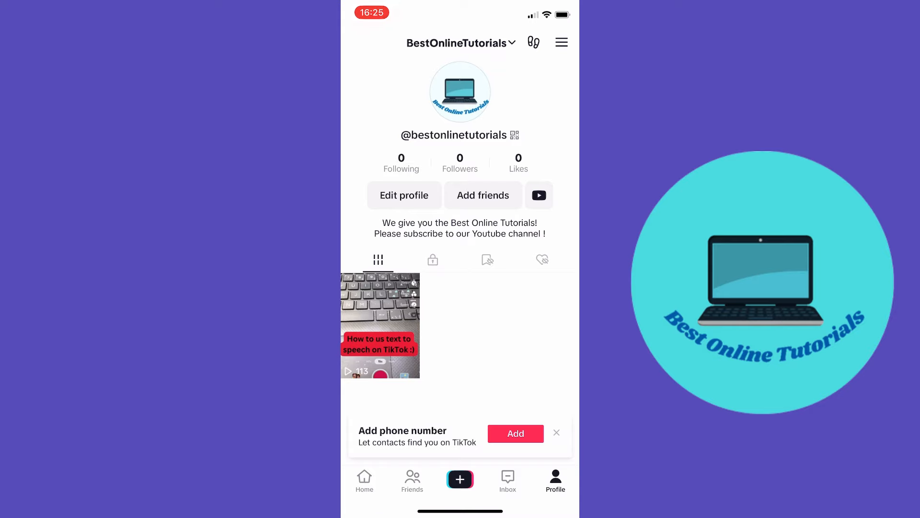
{"action": "left_click", "coordinate": [560, 42]}
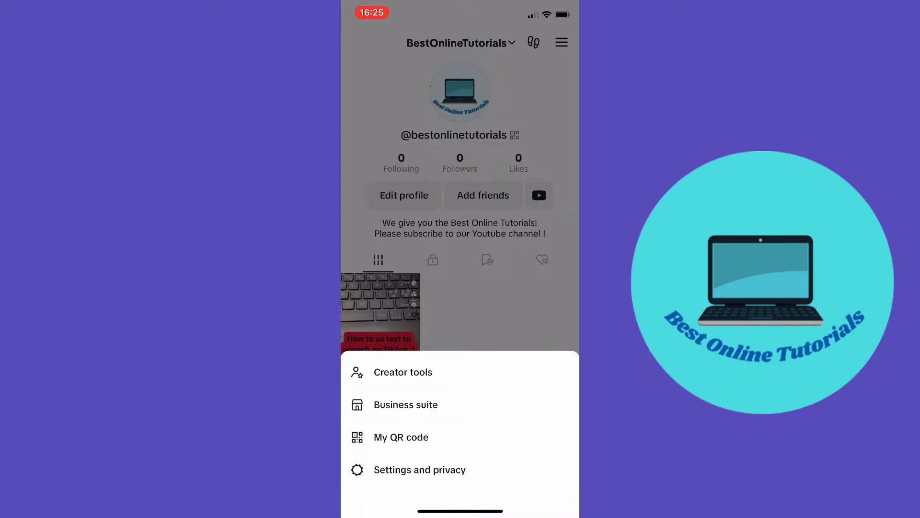
- Enter Settings and privacy and review the list down to Support & About
{"action": "left_click", "coordinate": [420, 469]}
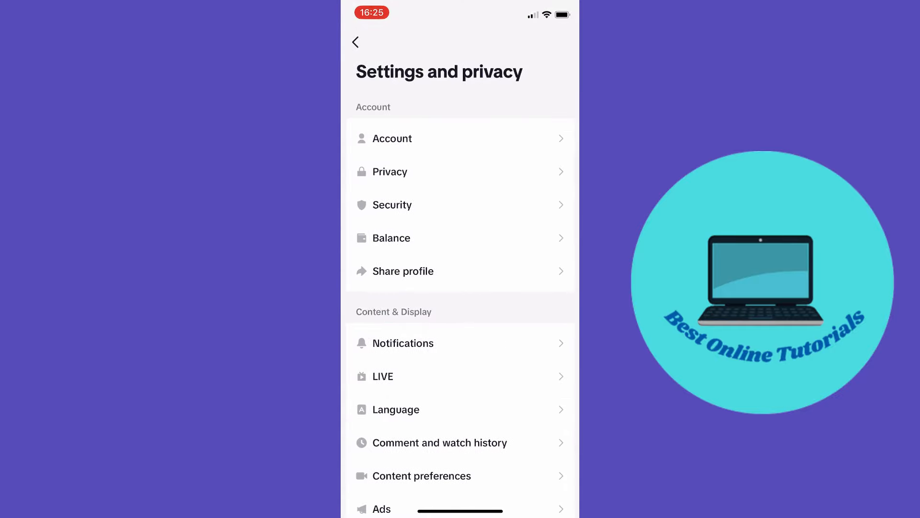
{"action": "scroll", "scroll_direction": "down", "scroll_amount": 3}
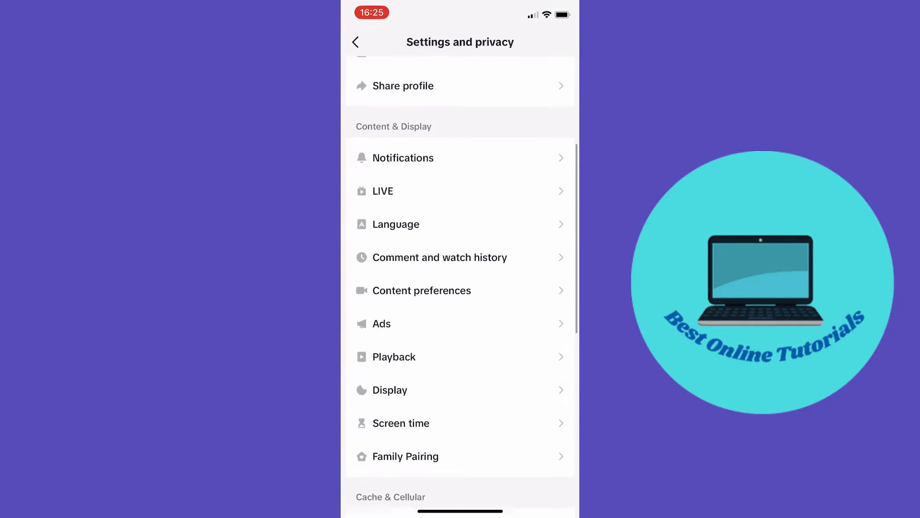
{"action": "scroll", "scroll_direction": "down", "scroll_amount": 3}
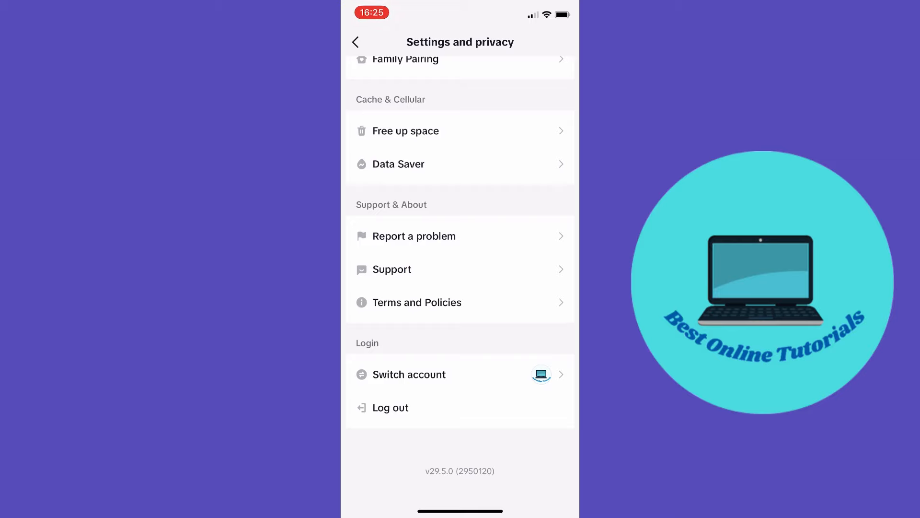
- Read through the Community Guidelines overview from the support resources and return to Safety Center
{"action": "left_click", "coordinate": [392, 269]}
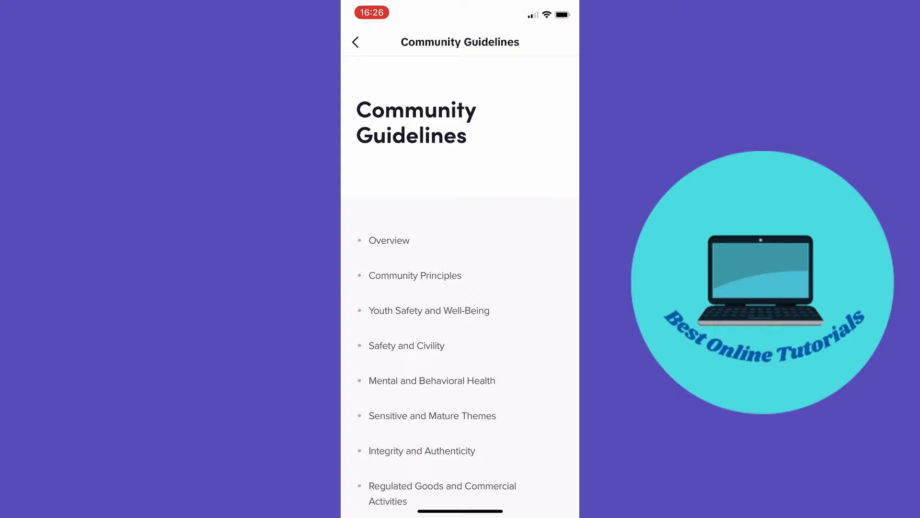
{"action": "scroll", "scroll_direction": "down", "scroll_amount": 3}
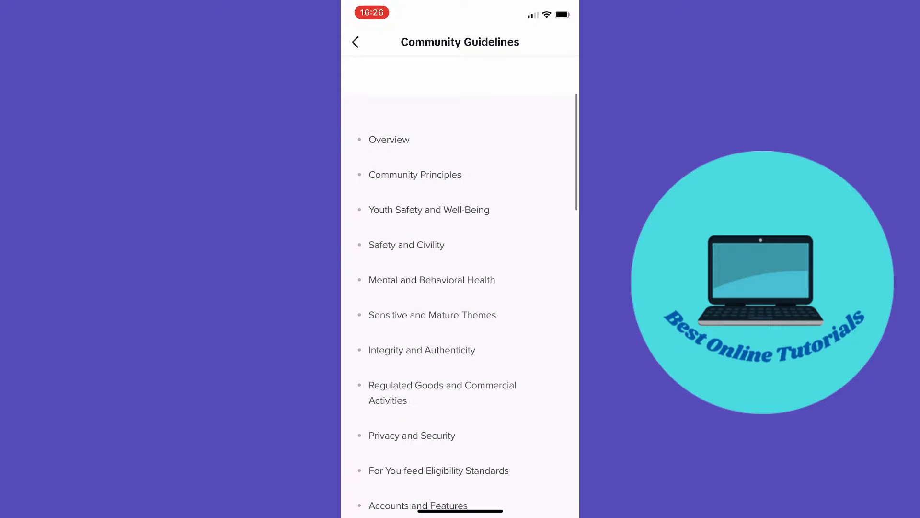
{"action": "scroll", "scroll_direction": "down", "scroll_amount": 3}
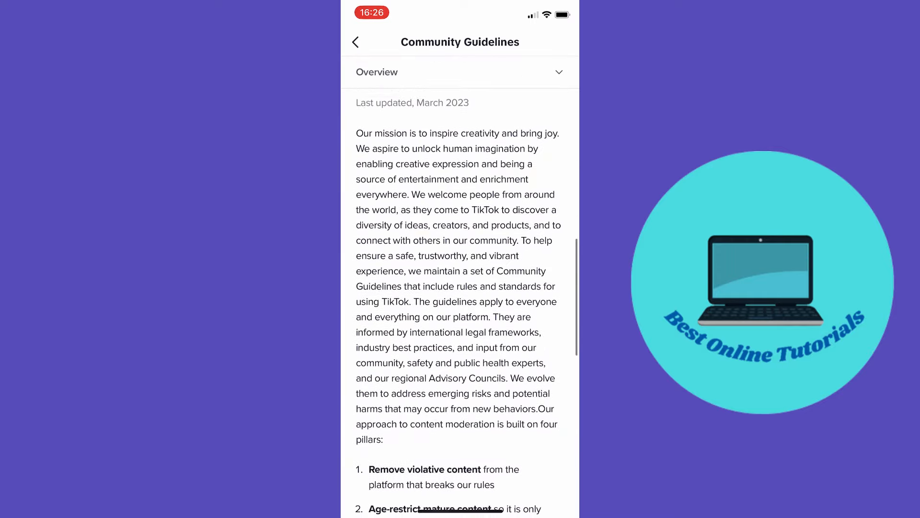
{"action": "scroll", "scroll_direction": "down", "scroll_amount": 3}
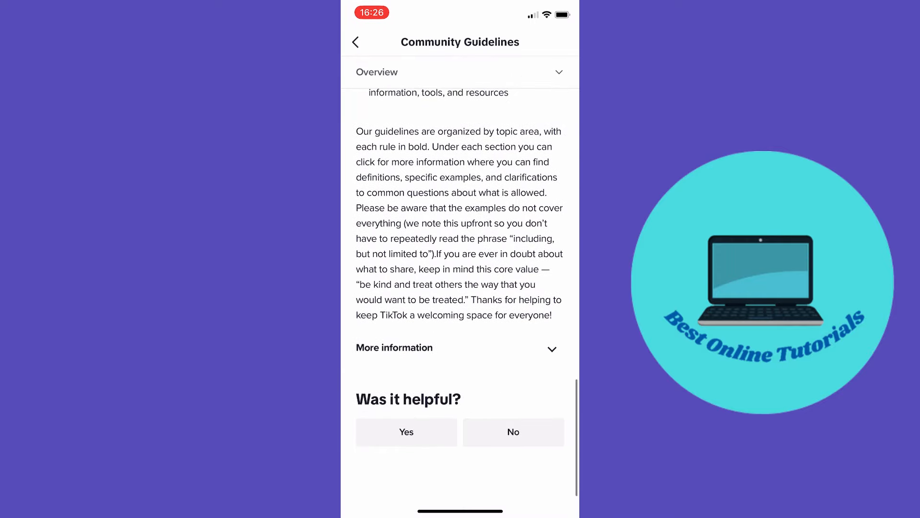
{"action": "scroll", "scroll_direction": "up", "scroll_amount": 3}
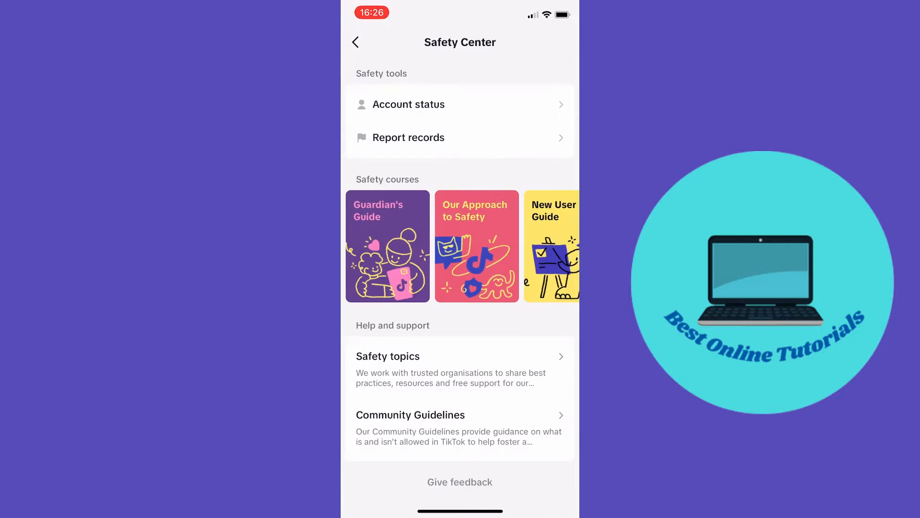
- Back out of settings to the profile, then go to the Inbox
{"action": "left_click", "coordinate": [355, 43]}
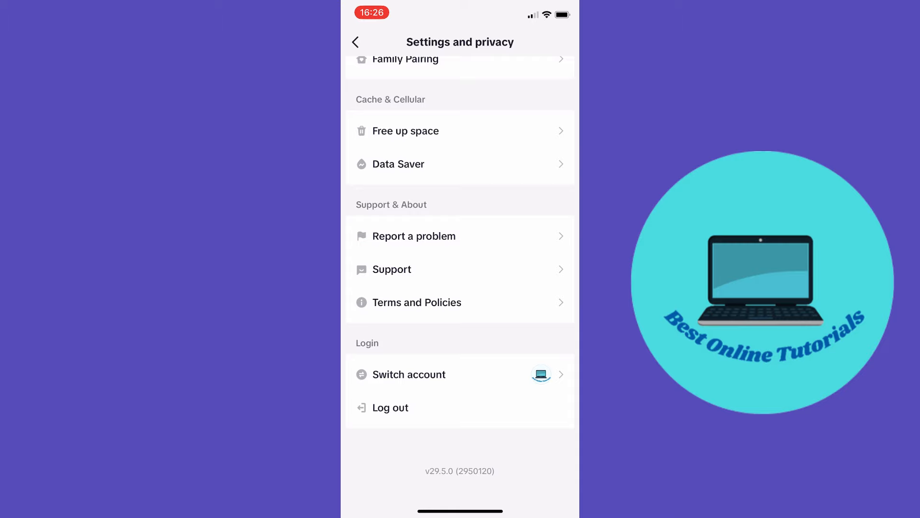
{"action": "left_click", "coordinate": [355, 42]}
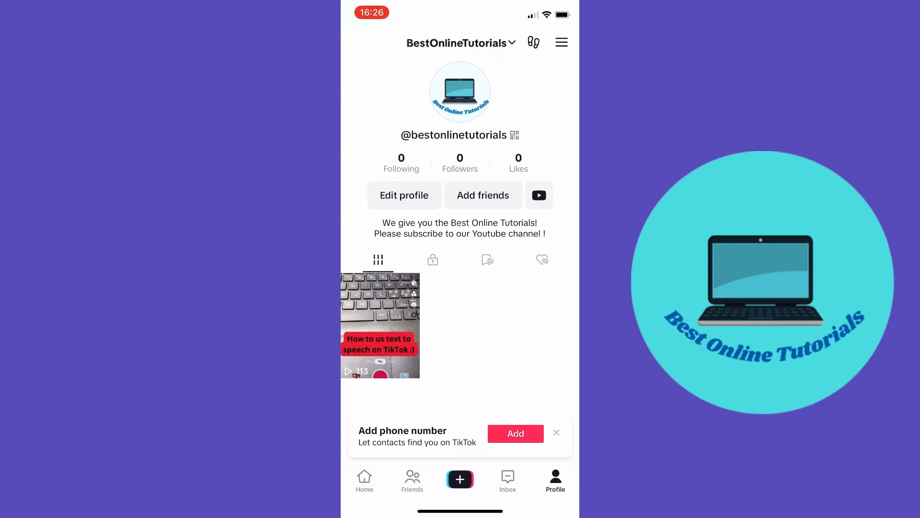
{"action": "left_click", "coordinate": [507, 479]}
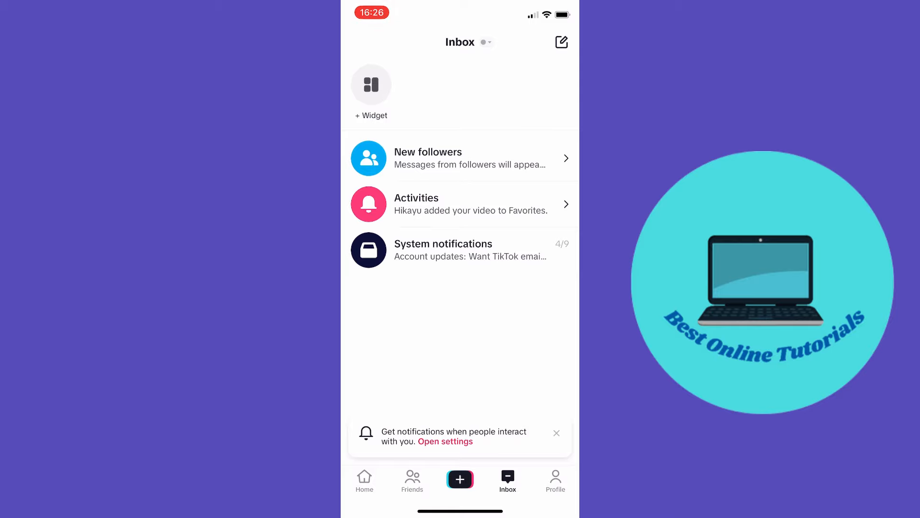
- View the System notifications page from the Inbox
{"action": "left_click", "coordinate": [460, 249]}
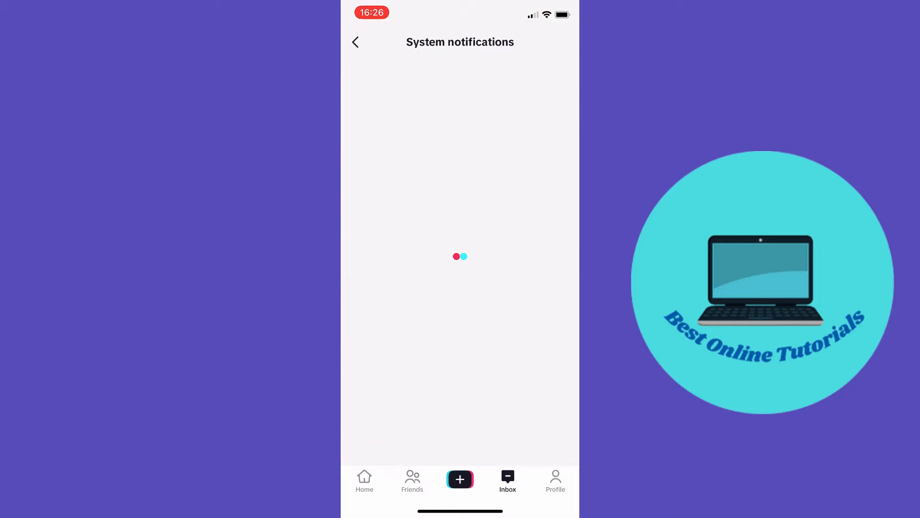